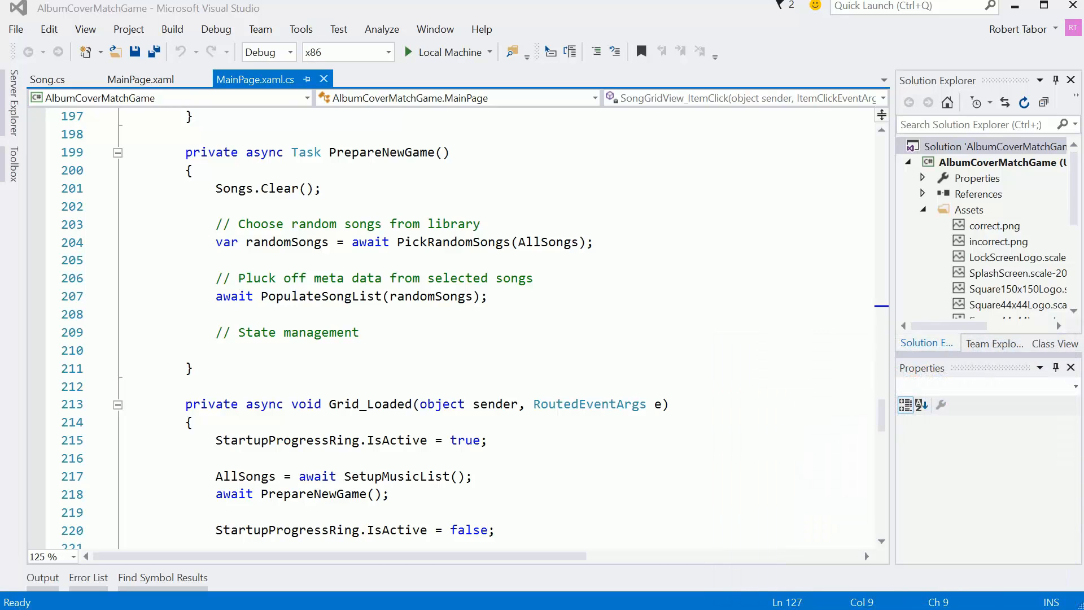
- Make PlayAgainButton_Click async and have it await PrepareNewGame()
{"action": "left_click", "coordinate": [216, 350]}
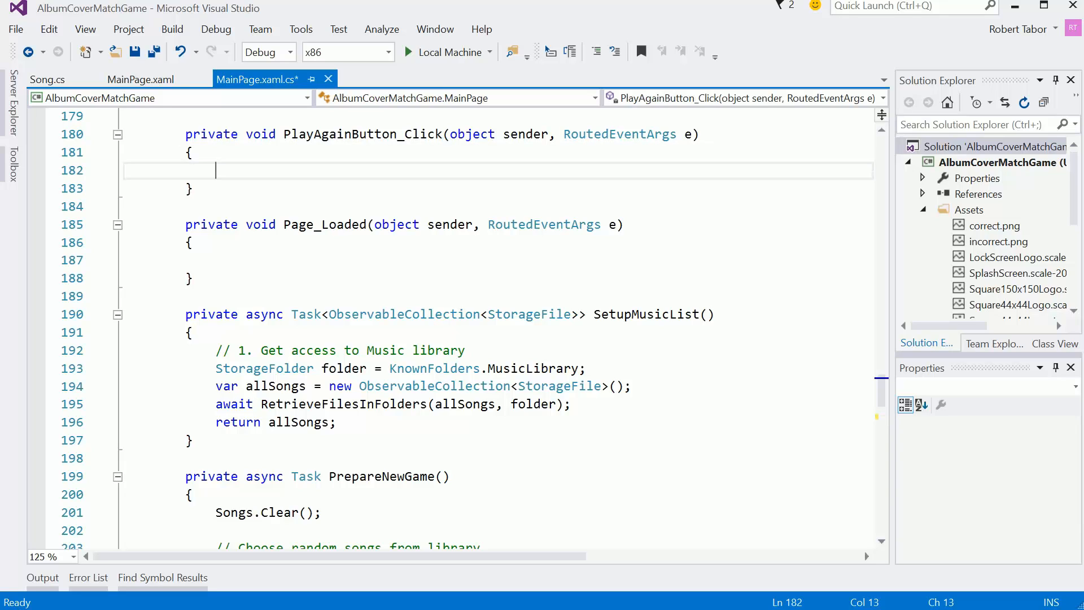
{"action": "type", "text": "PrepareNewGame"}
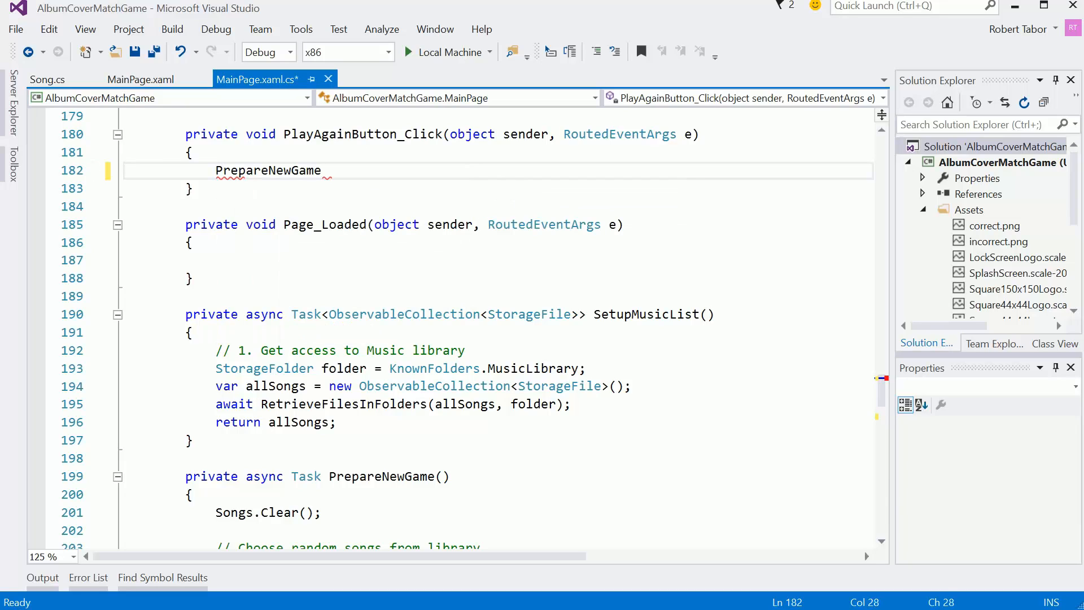
{"action": "type", "text": "()"}
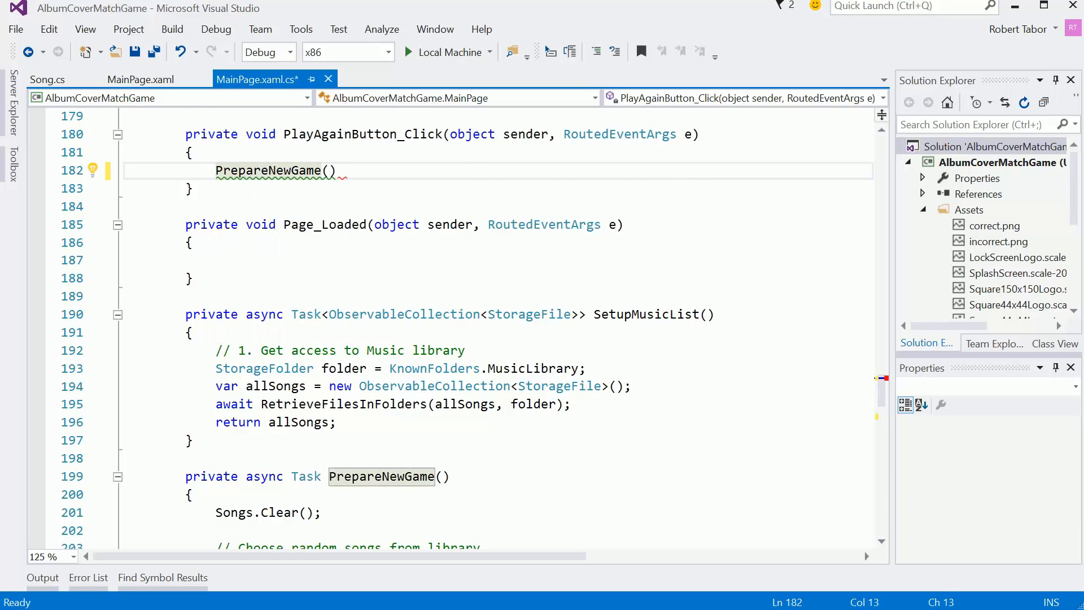
{"action": "type", "text": "await"}
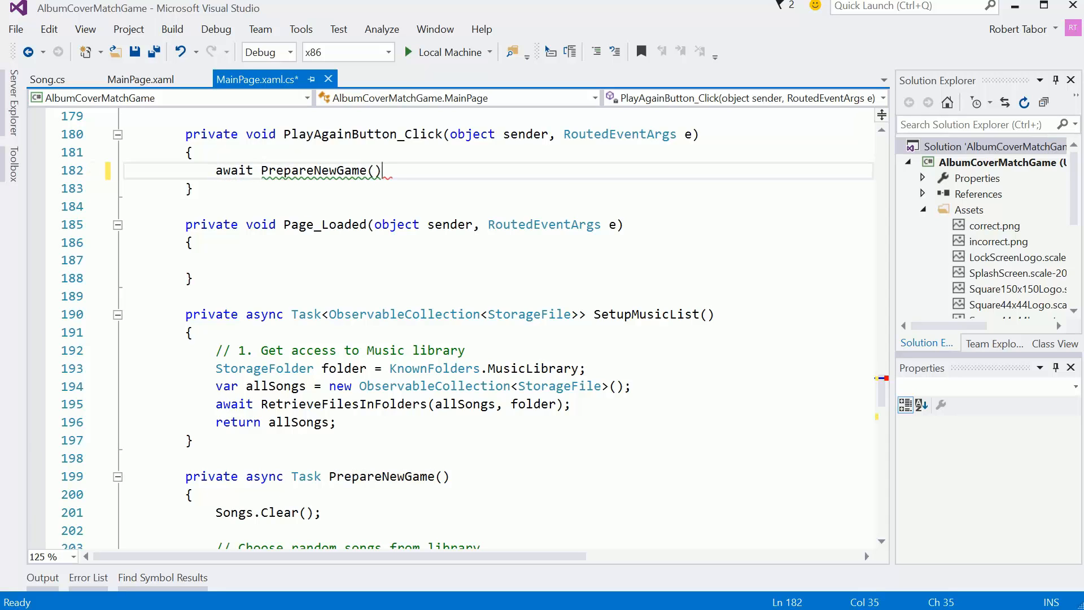
{"action": "double_click", "coordinate": [363, 134]}
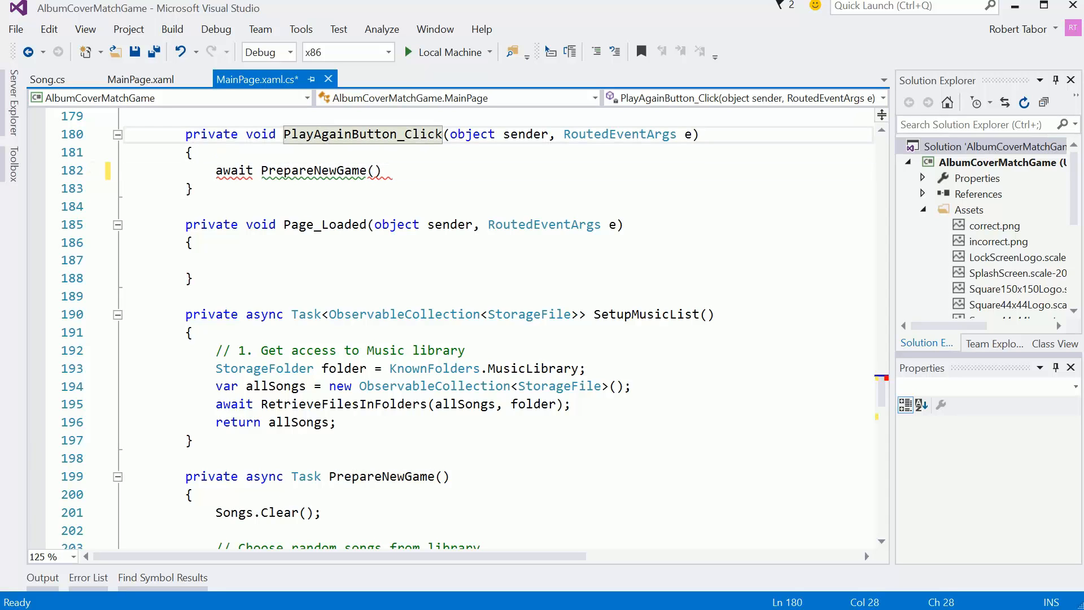
{"action": "left_click", "coordinate": [261, 134]}
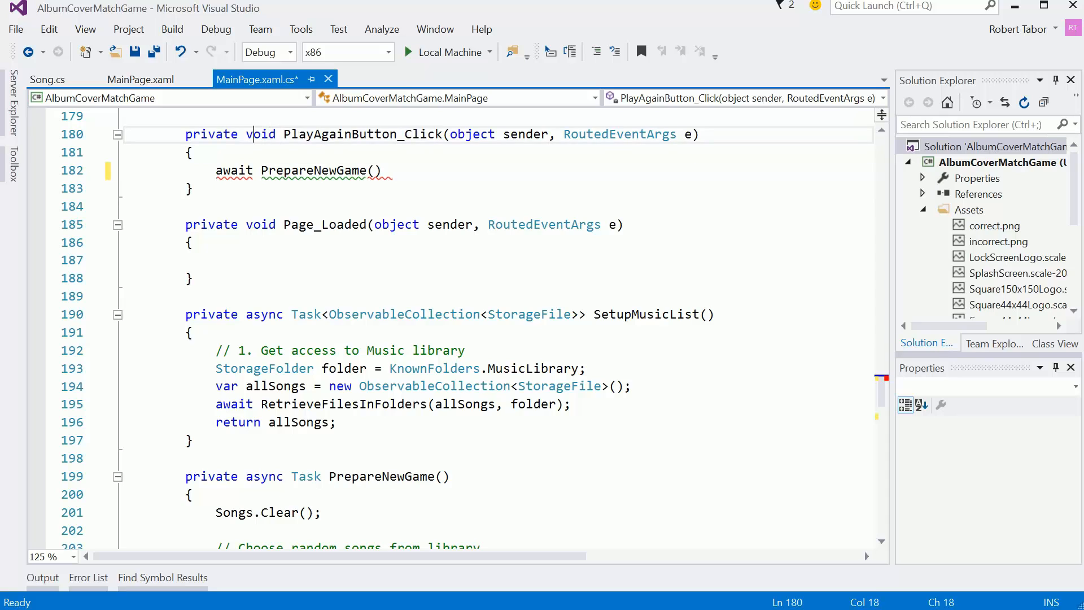
{"action": "type", "text": "async"}
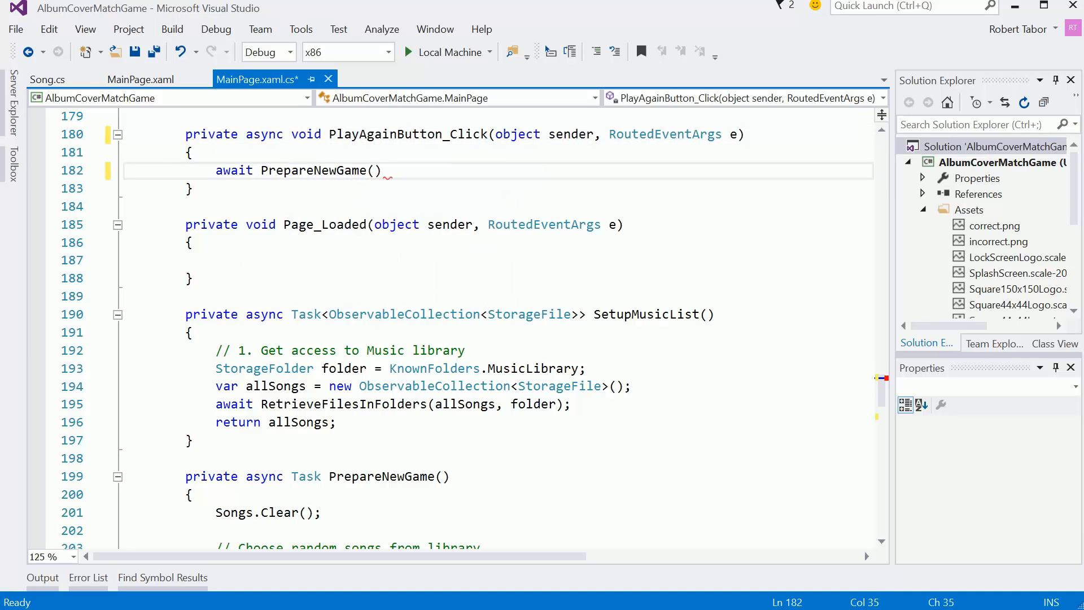
- Begin assigning 'PlayAgainButton.Visibility = Visibility.' via IntelliSense
{"action": "type", "text": "Pla"}
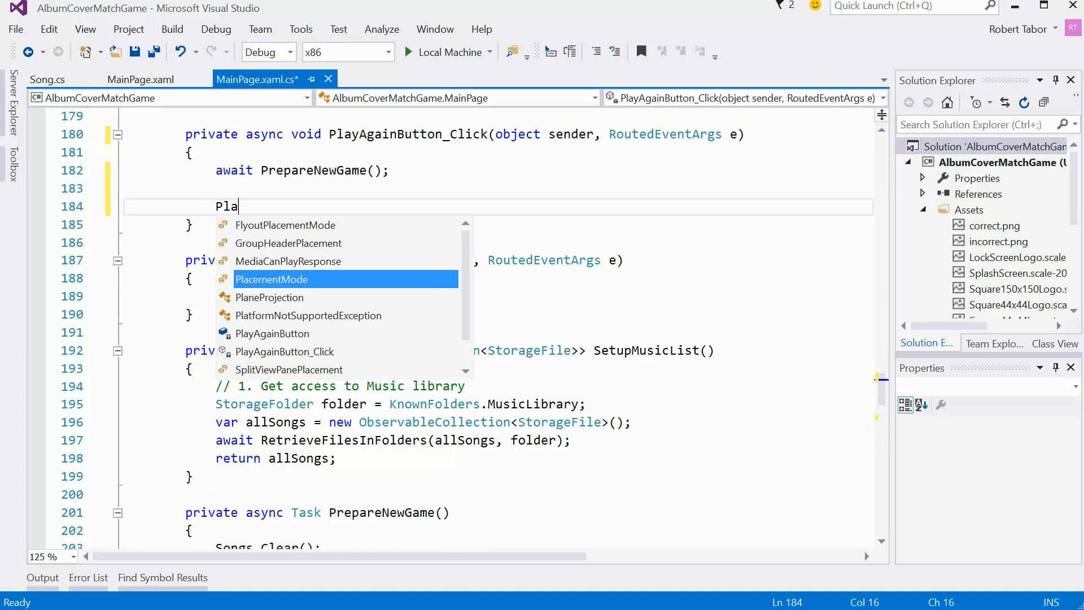
{"action": "type", "text": "yA"}
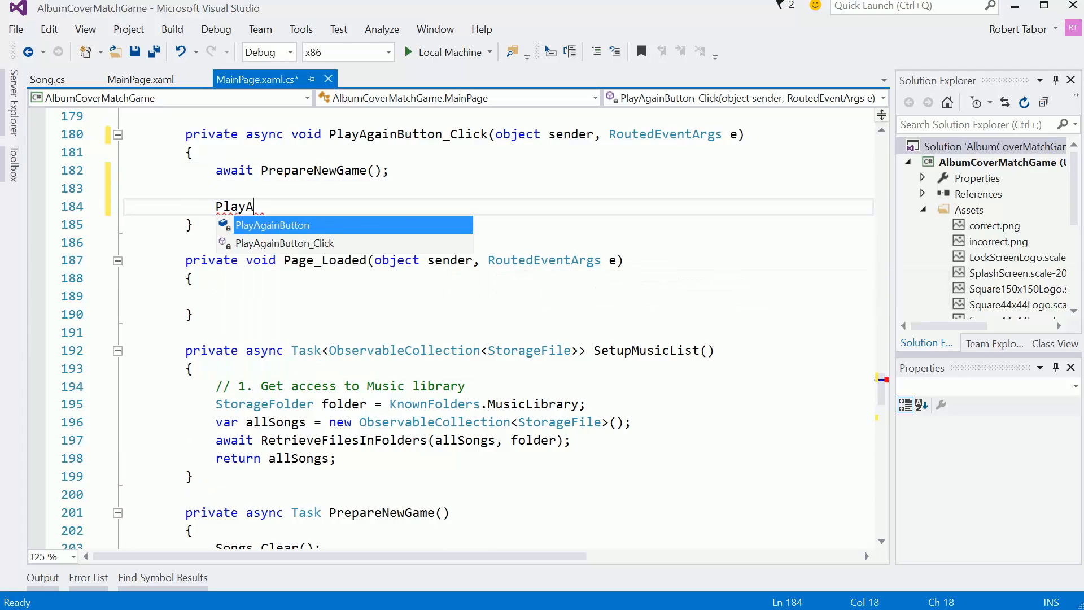
{"action": "type", "text": "gainButton."}
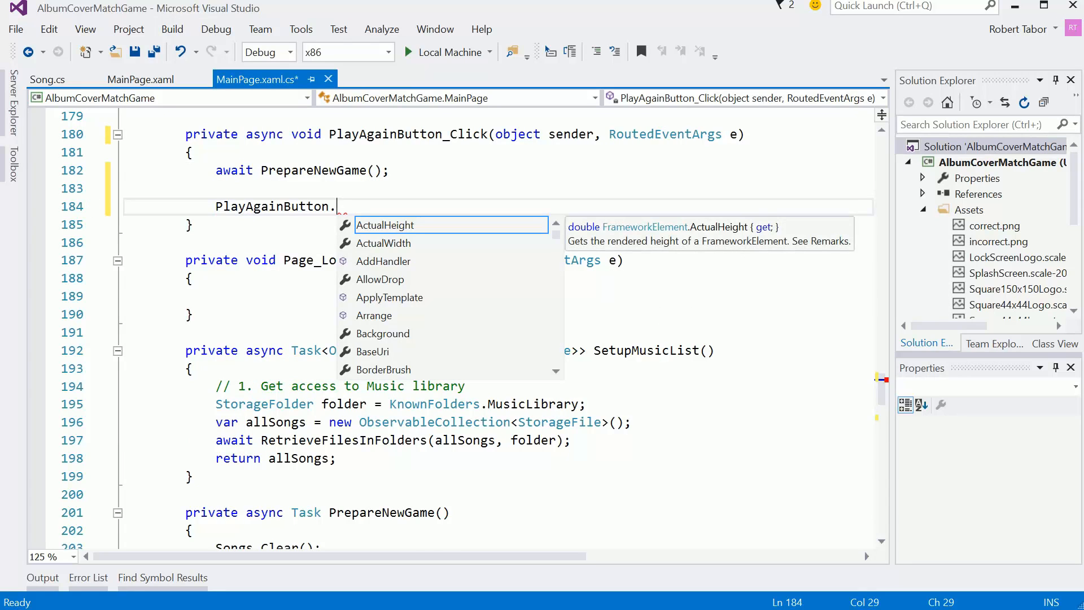
{"action": "type", "text": "Visibility"}
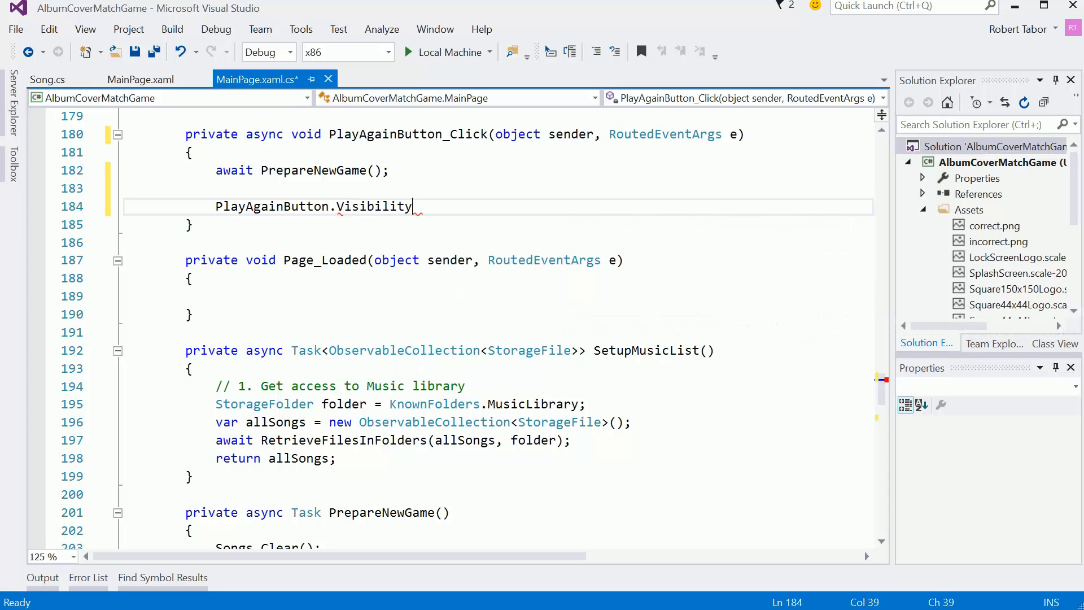
{"action": "type", "text": "= Visibility."}
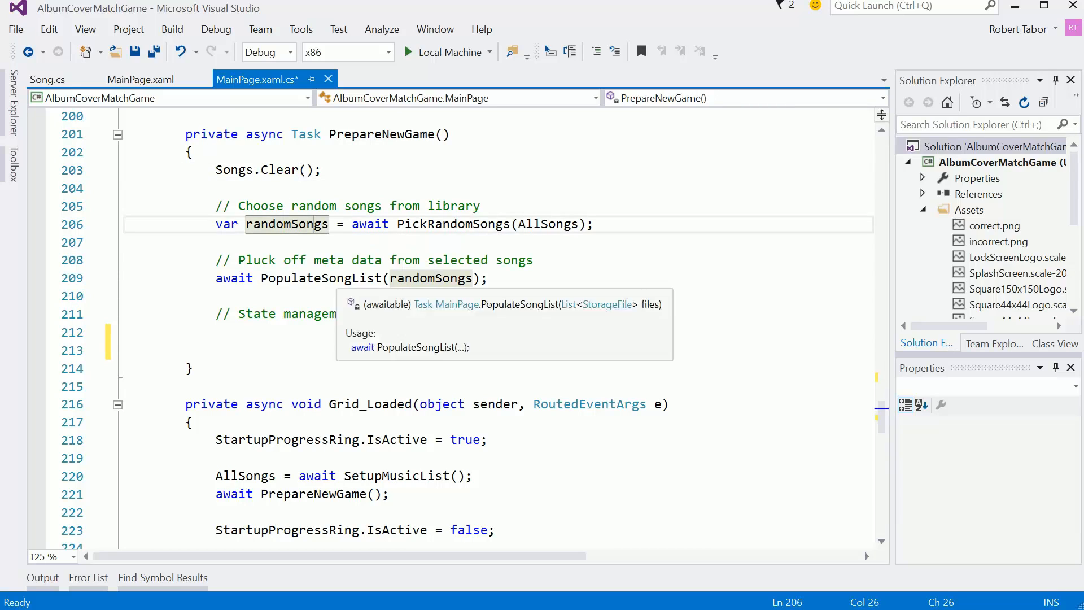
- Add a StartCooldown() call in PrepareNewGame above the State management comment
{"action": "left_click", "coordinate": [334, 278]}
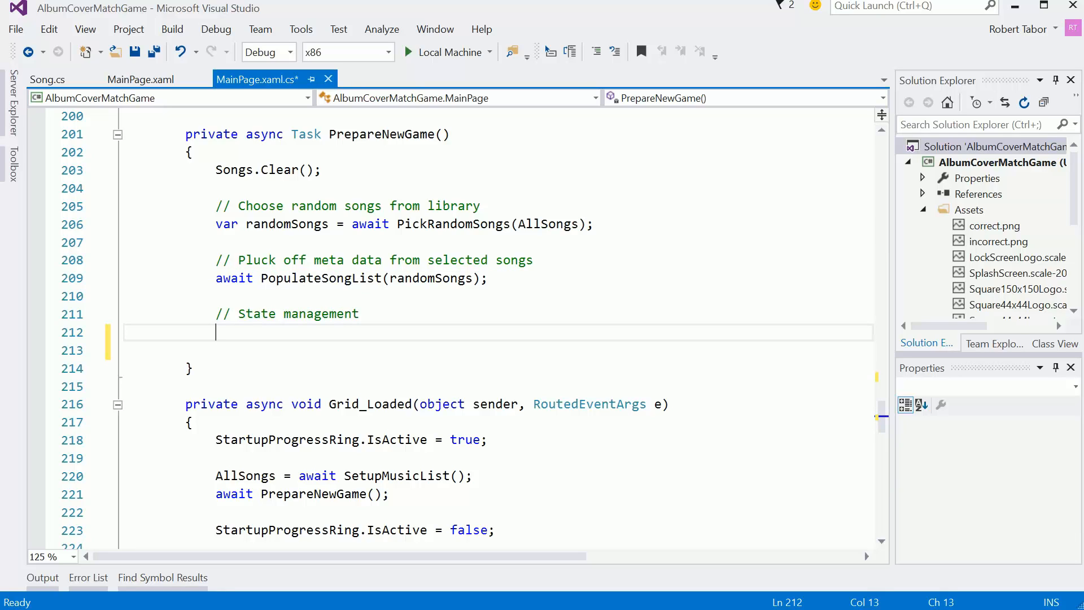
{"action": "key", "text": "Enter"}
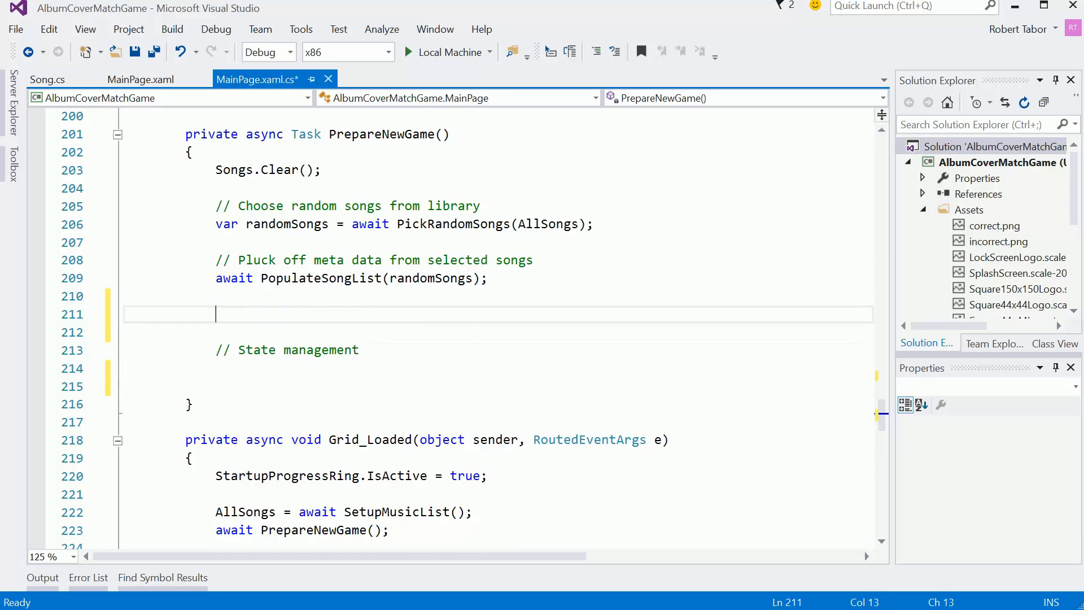
{"action": "type", "text": "StartCooldown();"}
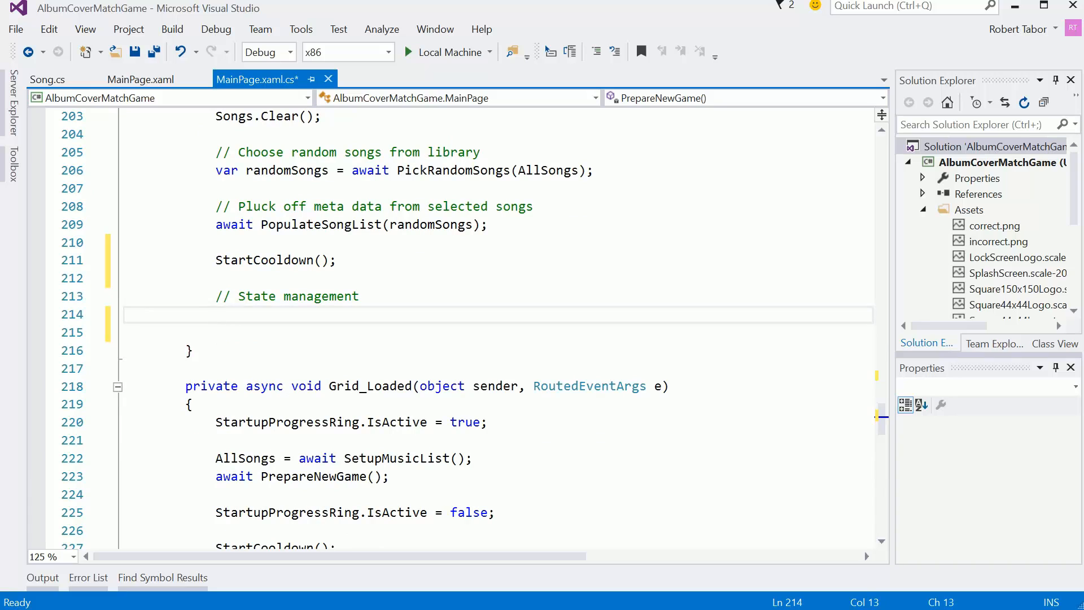
- Set InstructionTextBlock to "Get ready ..." and blank the ResultTextBlock text
{"action": "type", "text": "InstructionTextBlock.Text = \"Get rea"}
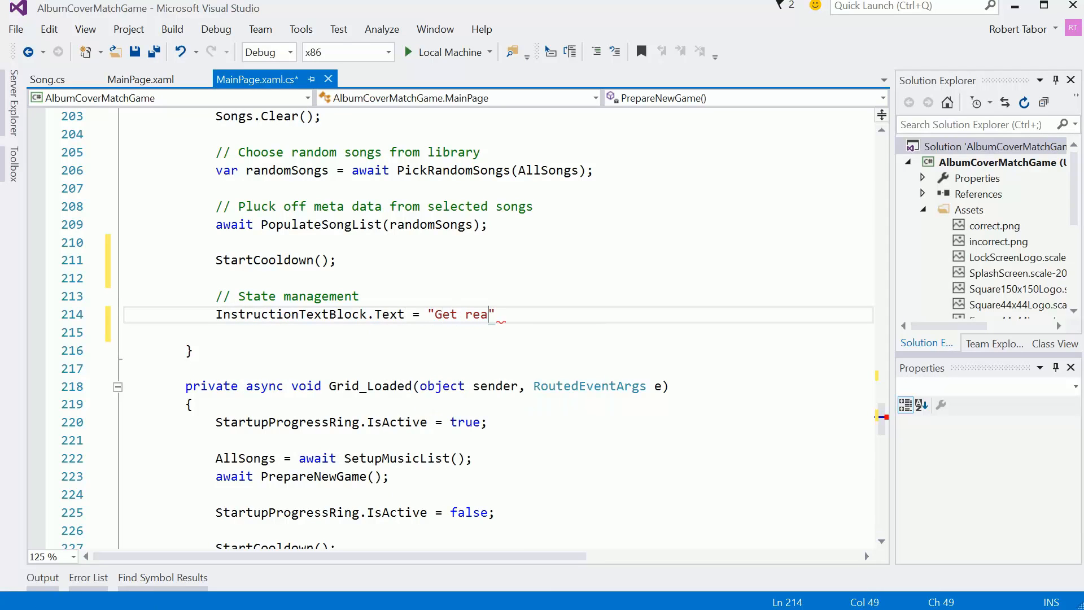
{"action": "type", "text": "dy ..."}
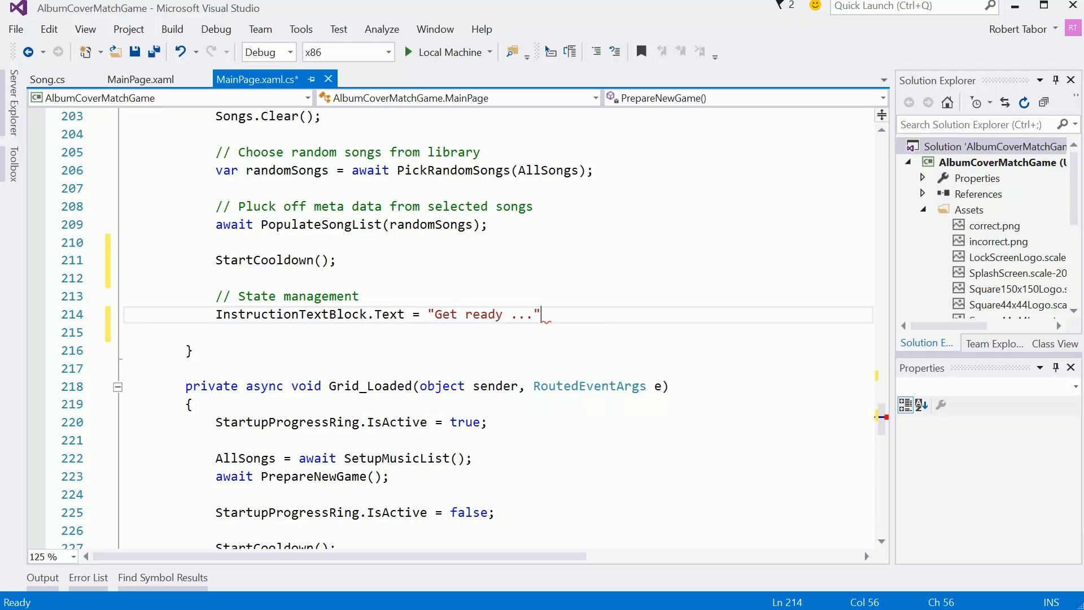
{"action": "type", "text": "Res"}
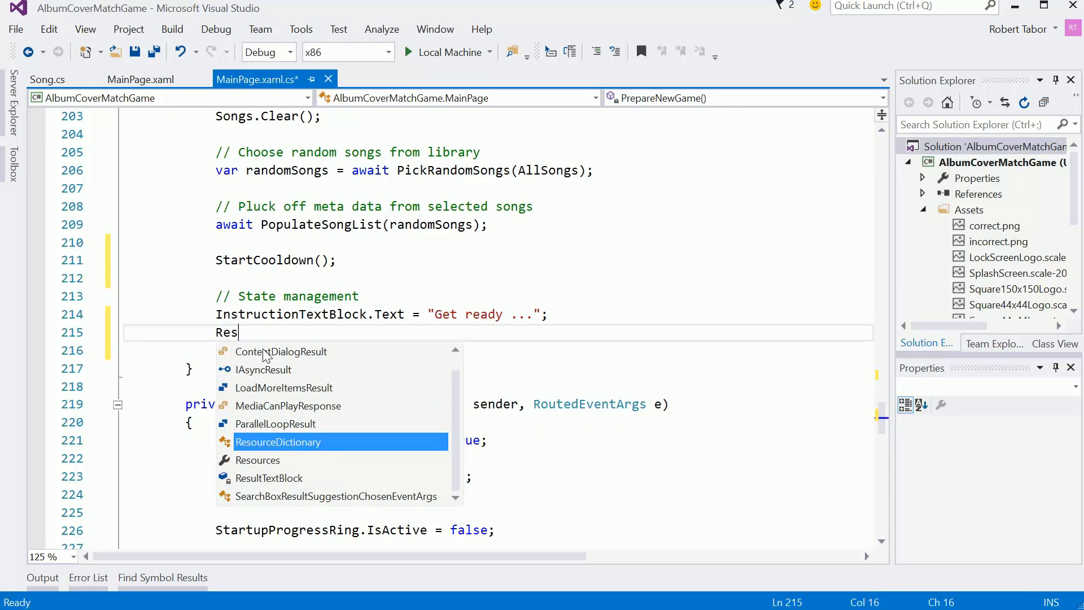
{"action": "key", "text": "Down"}
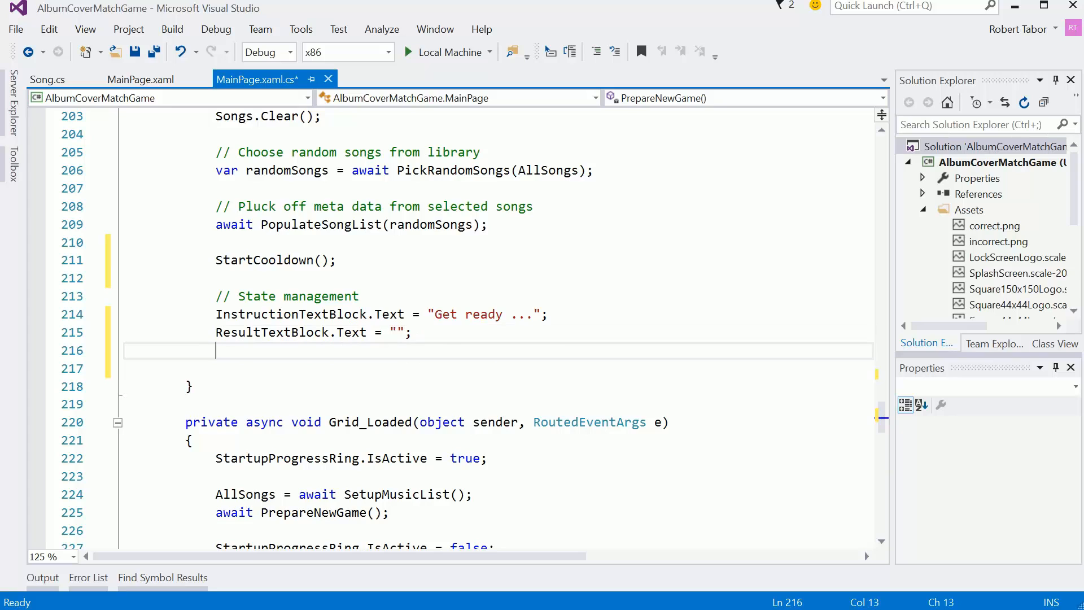
- Clear the Title, Artist and Album text blocks to empty strings
{"action": "type", "text": "TitleTextBlock.Text = \"\";"}
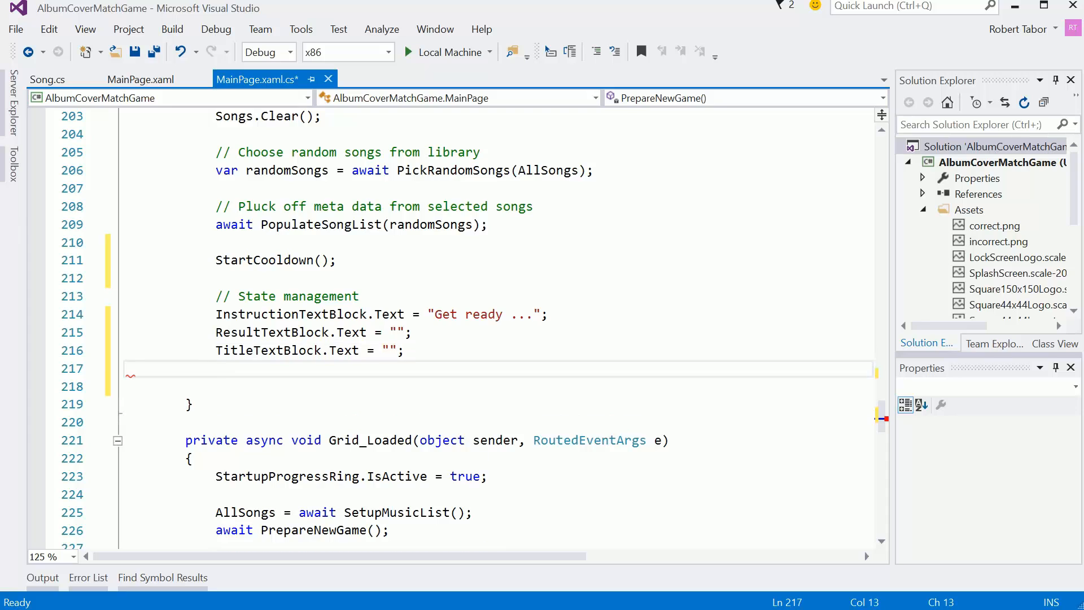
{"action": "type", "text": "ArtistTextBlock."}
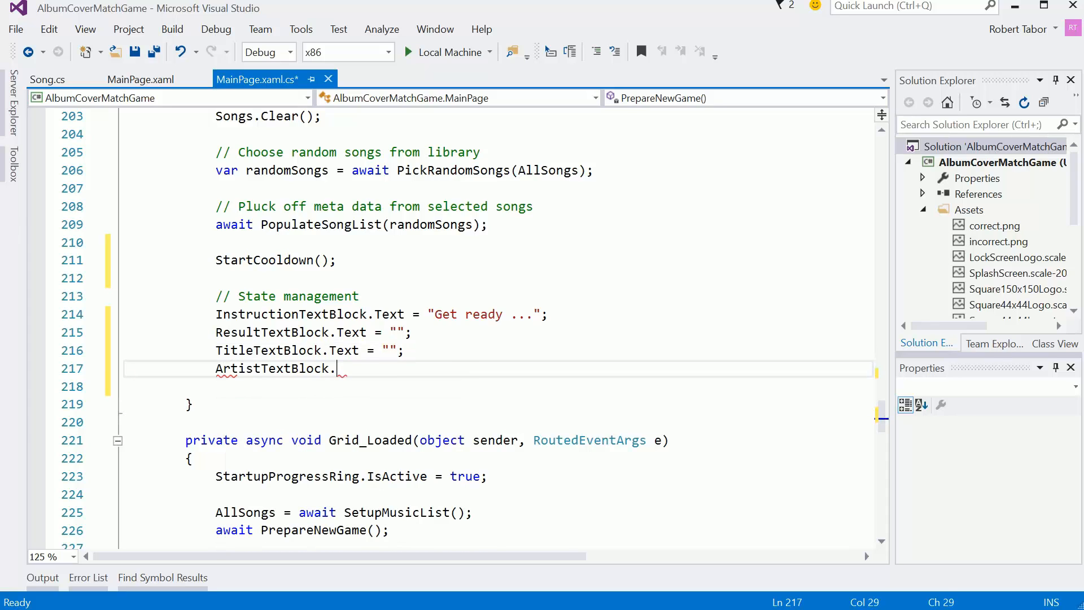
{"action": "type", "text": "Text = \"\""}
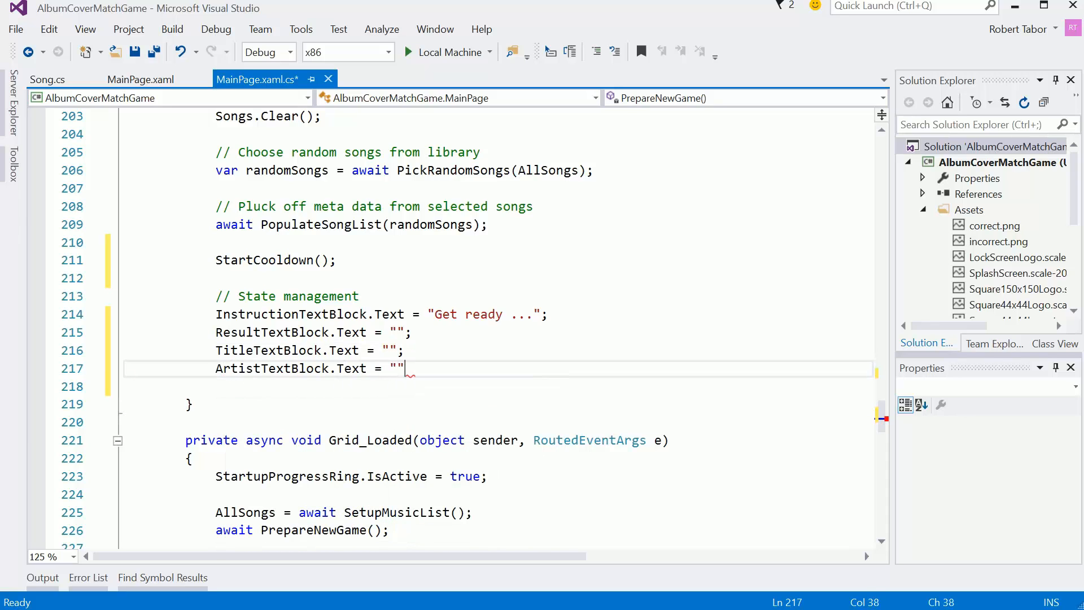
{"action": "type", "text": "Al"}
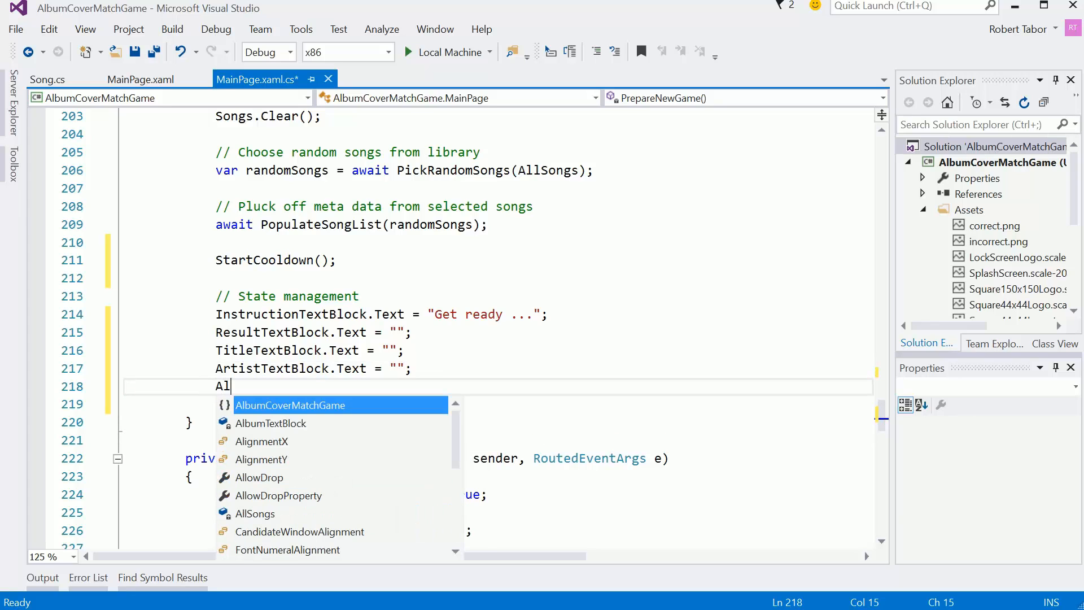
{"action": "type", "text": "bumTextBlock.Text = \"\";"}
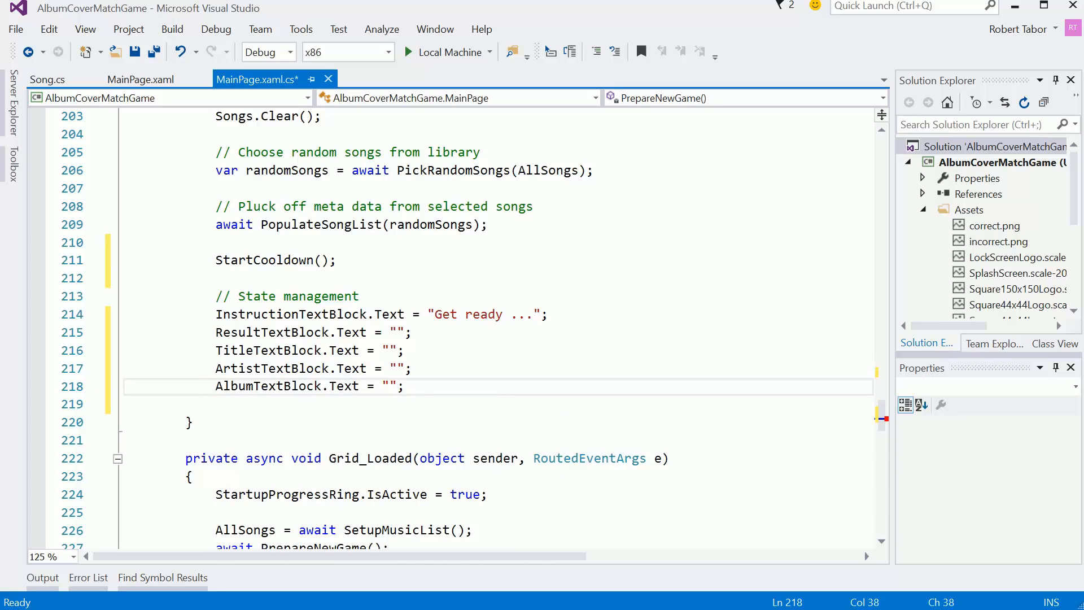
- Reset _totalScore and _round to 0
{"action": "type", "text": "_totalScore"}
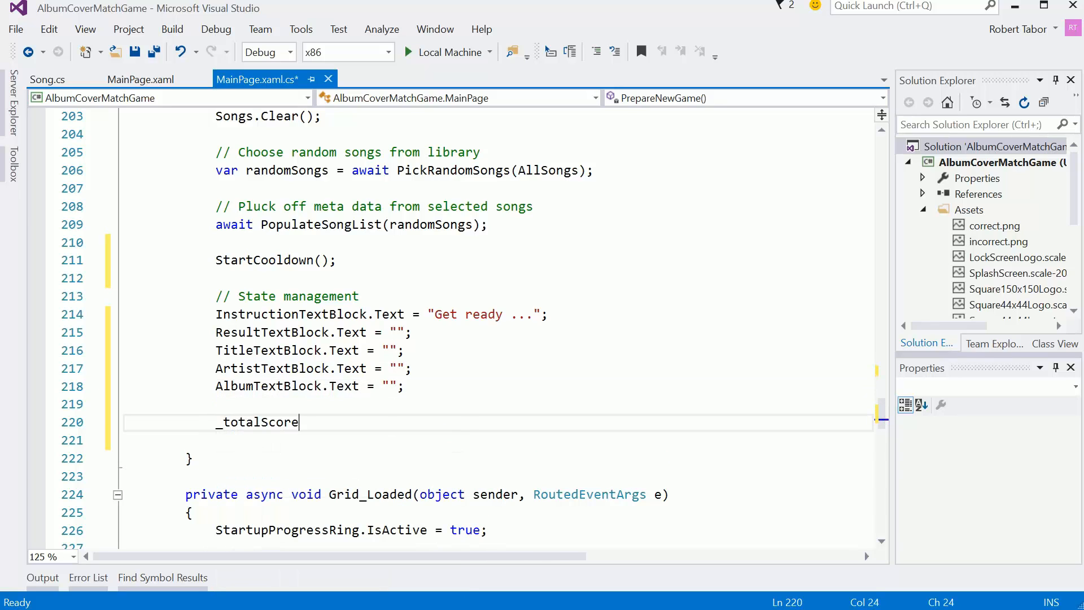
{"action": "type", "text": "= 0;"}
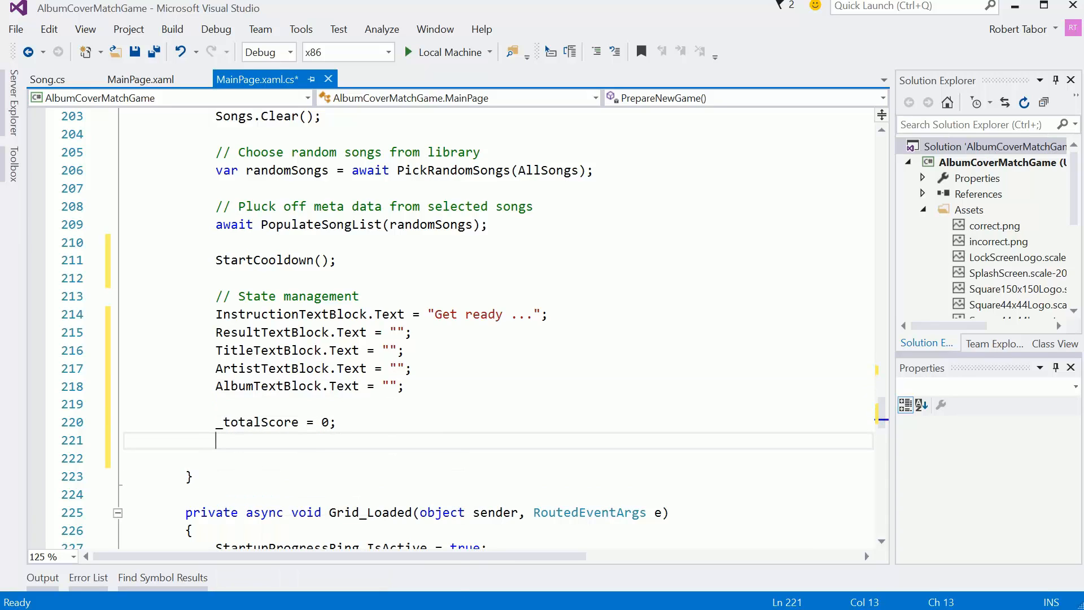
{"action": "type", "text": "_round="}
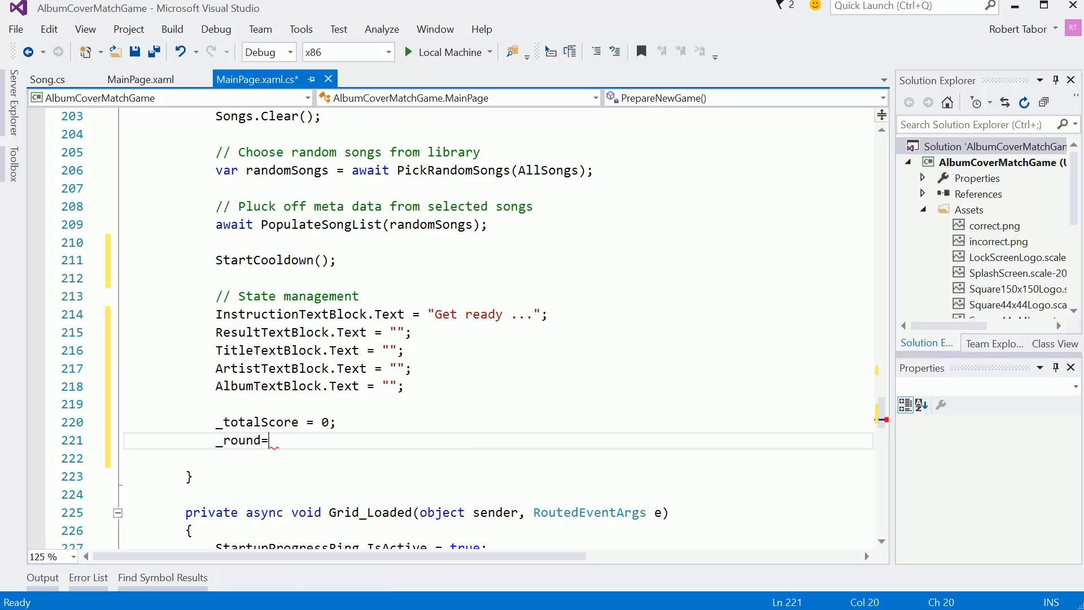
{"action": "type", "text": "0;"}
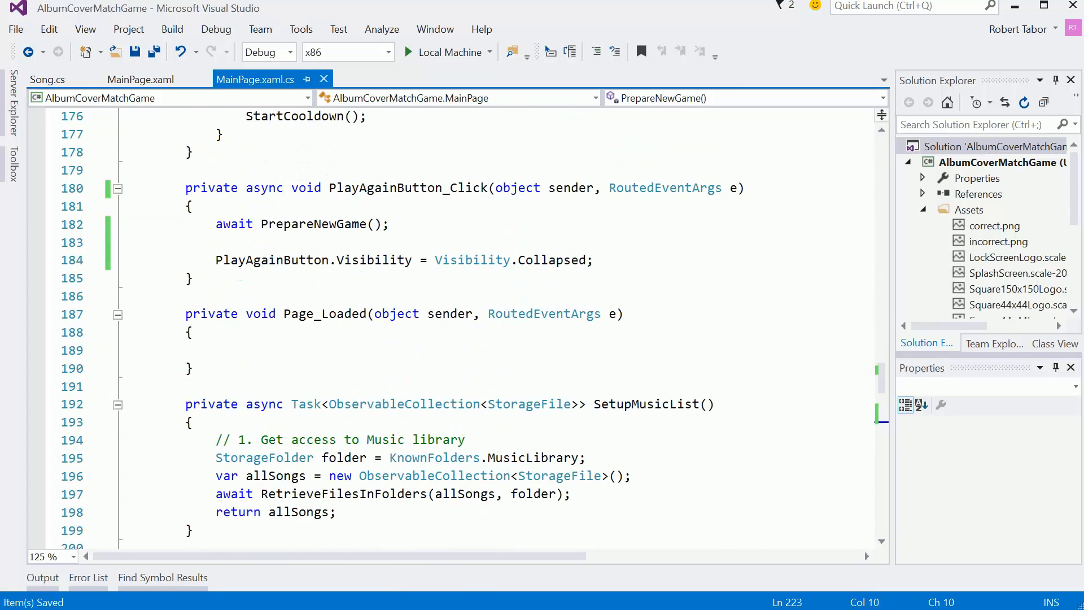
{"action": "scroll", "scroll_direction": "up", "scroll_amount": 3}
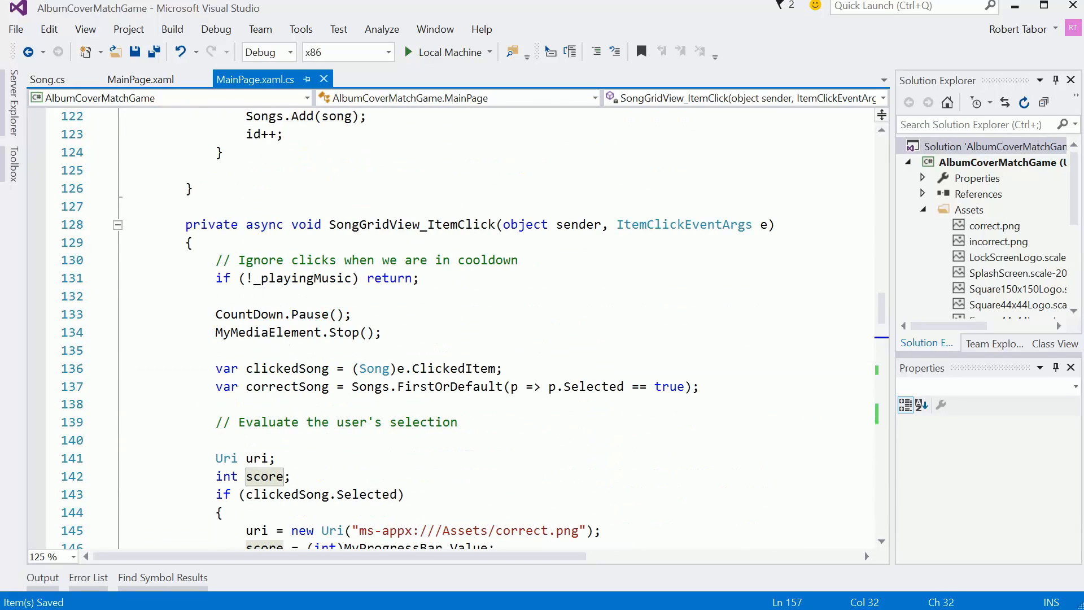
{"action": "scroll", "scroll_direction": "down", "scroll_amount": 3}
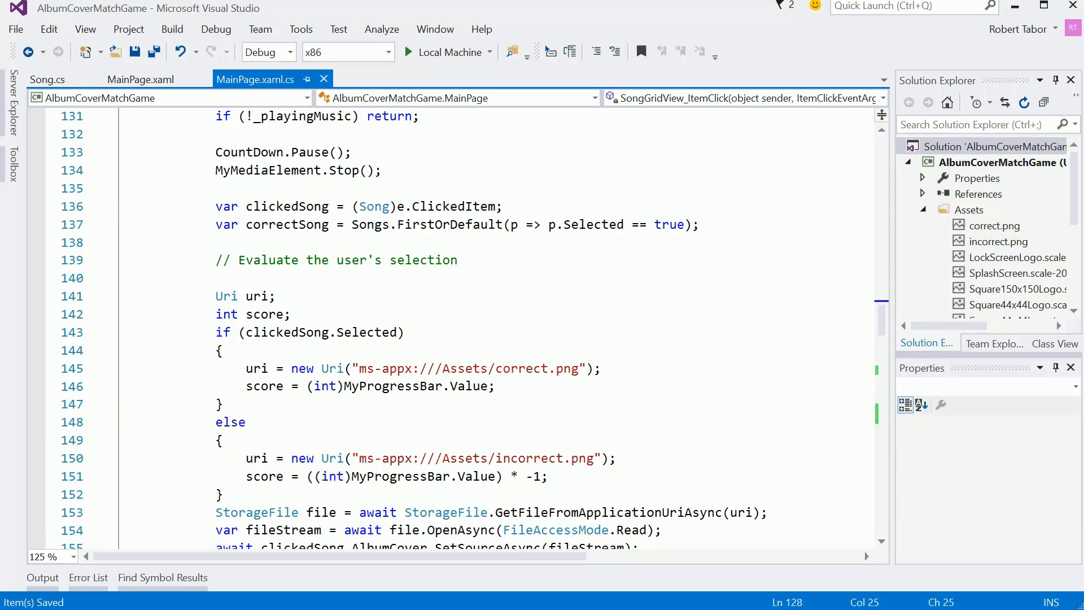
{"action": "scroll", "scroll_direction": "down", "scroll_amount": 3}
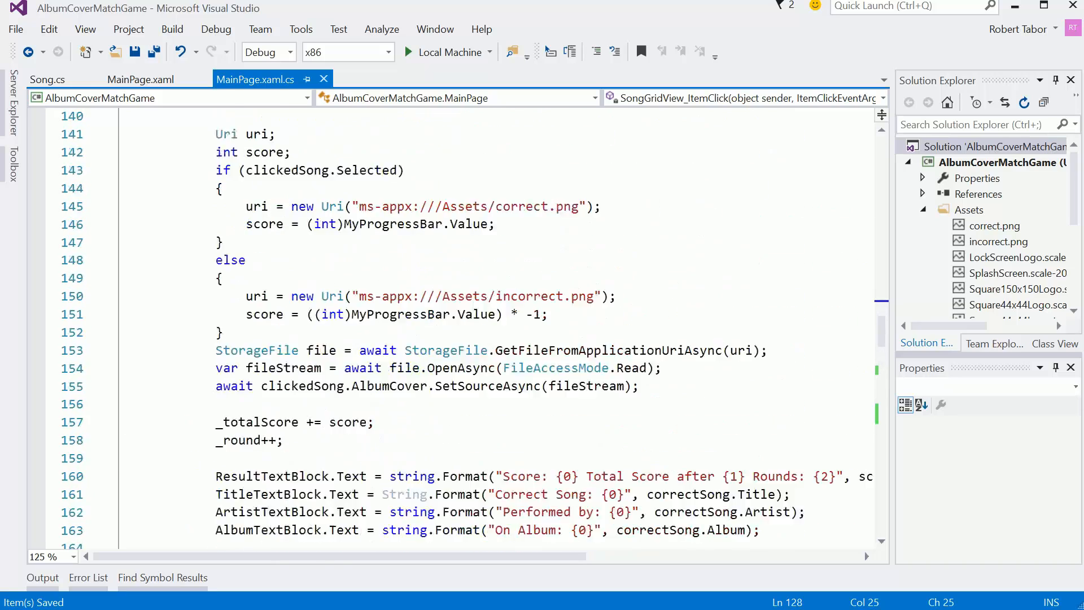
{"action": "scroll", "scroll_direction": "up", "scroll_amount": 3}
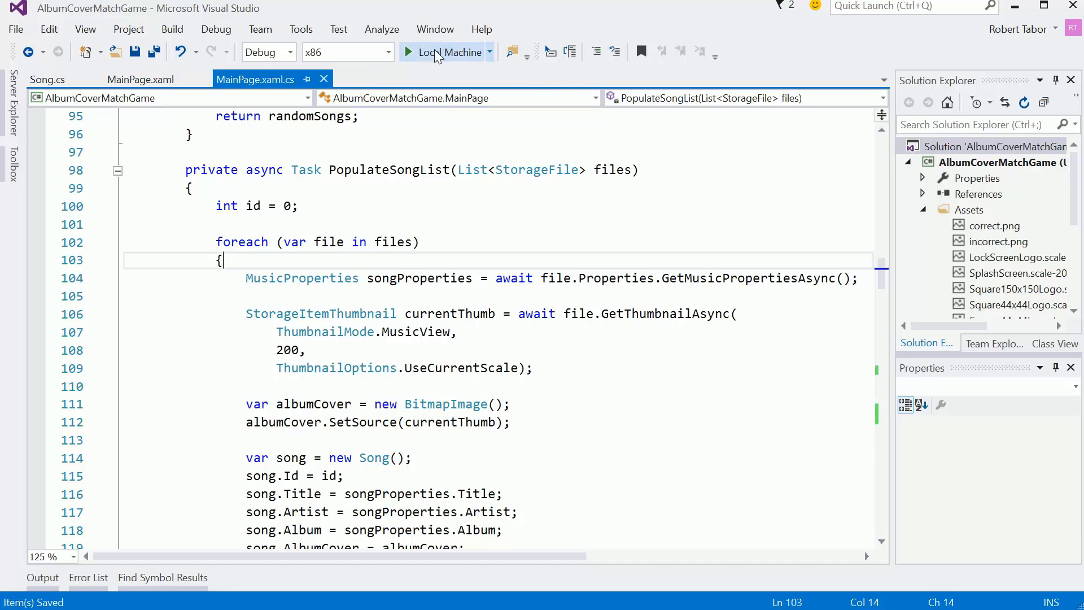
- Launch the game on Local Machine and guess album covers until Game over scores 80
{"action": "left_click", "coordinate": [430, 52]}
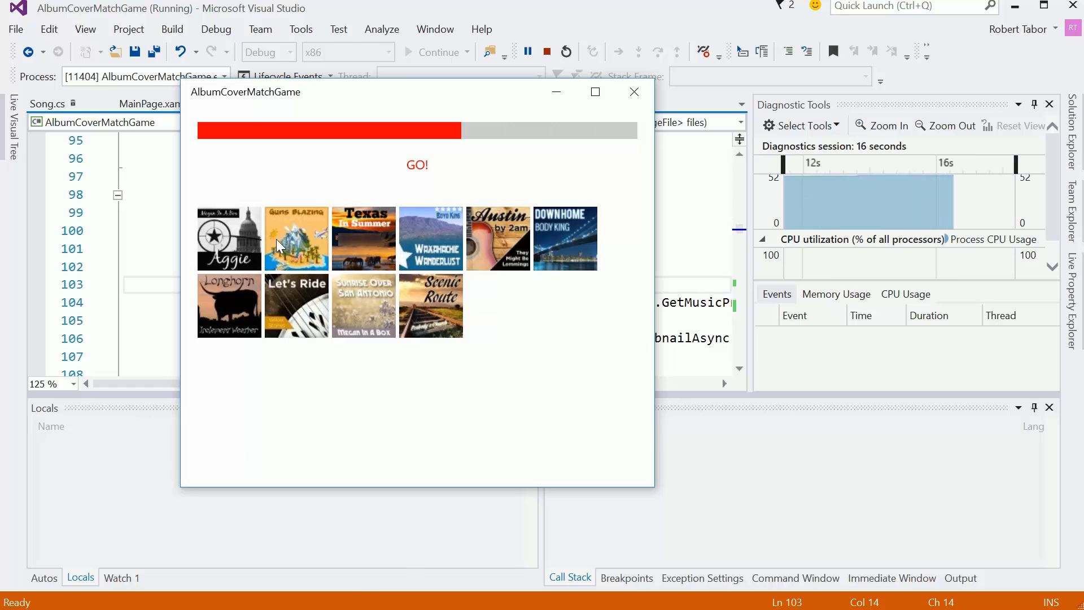
{"action": "left_click", "coordinate": [296, 238]}
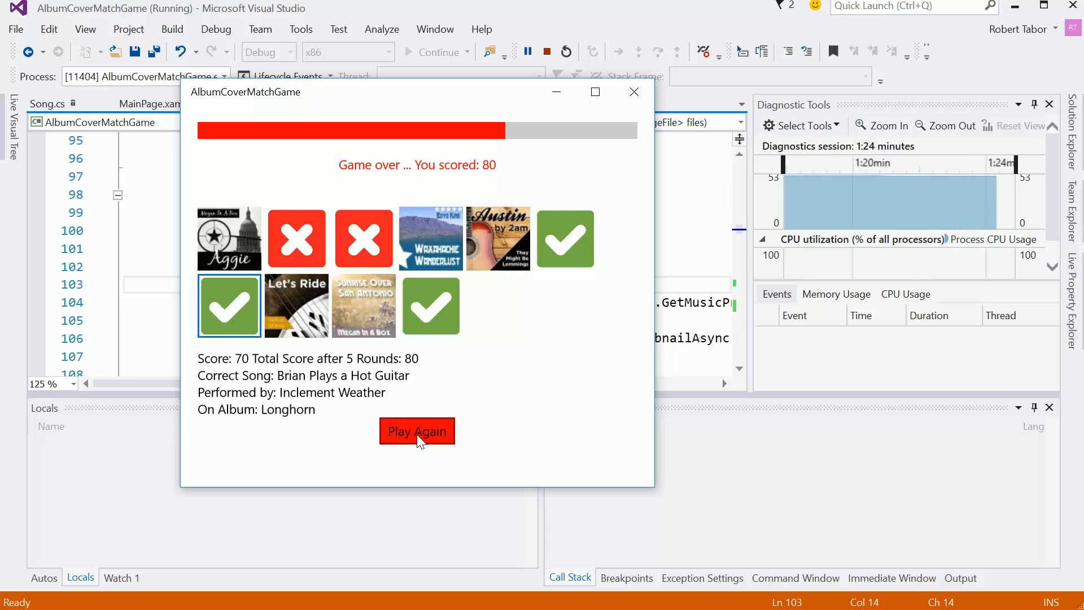
- Replay via Play Again, see the first round score -60, close the app and stop debugging
{"action": "left_click", "coordinate": [417, 431]}
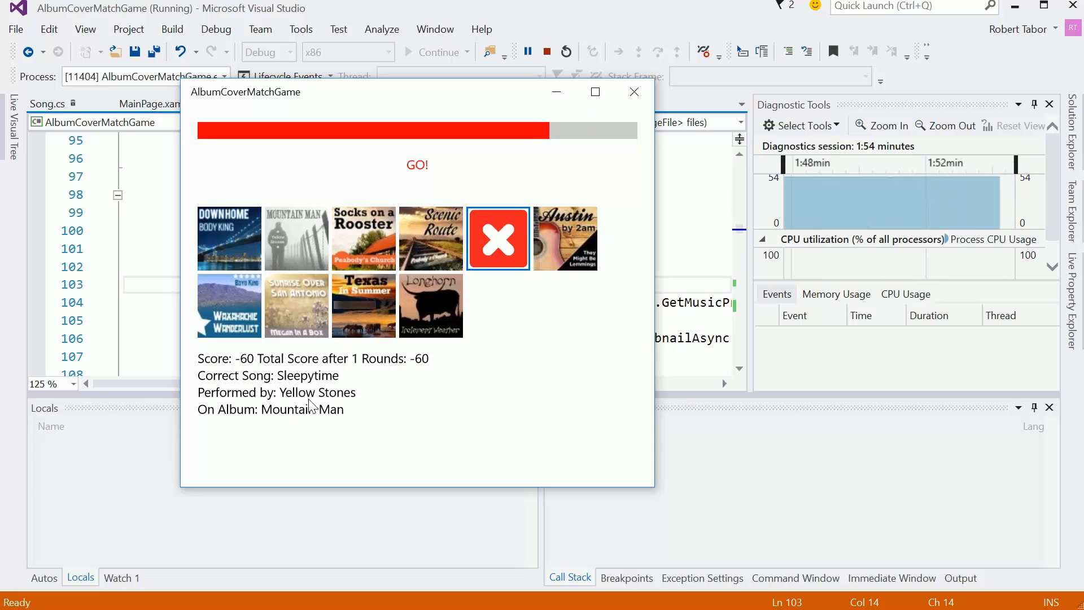
{"action": "left_click", "coordinate": [230, 306]}
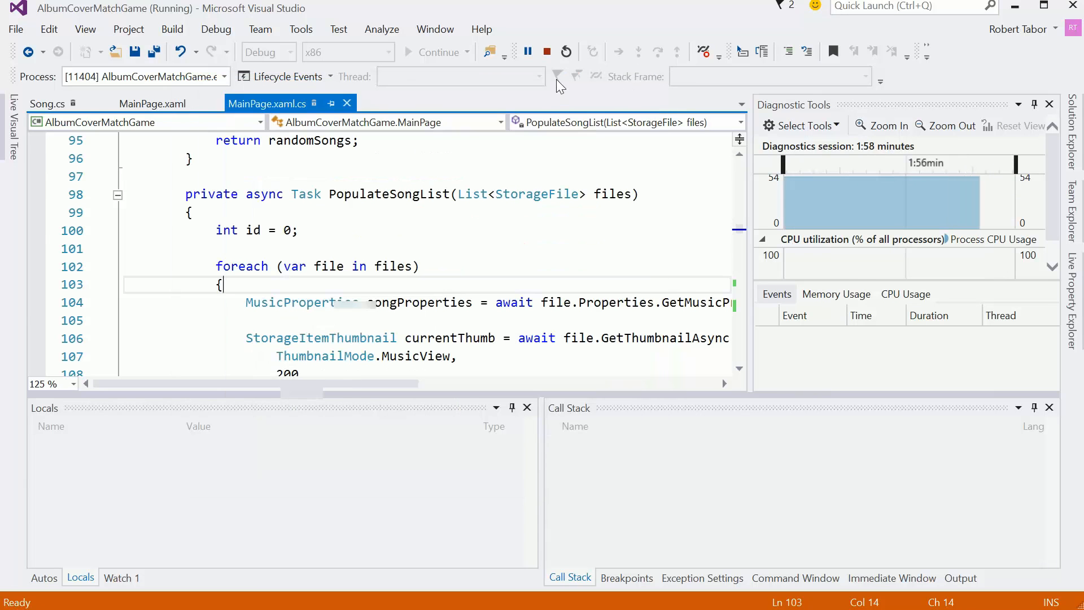
{"action": "left_click", "coordinate": [547, 52]}
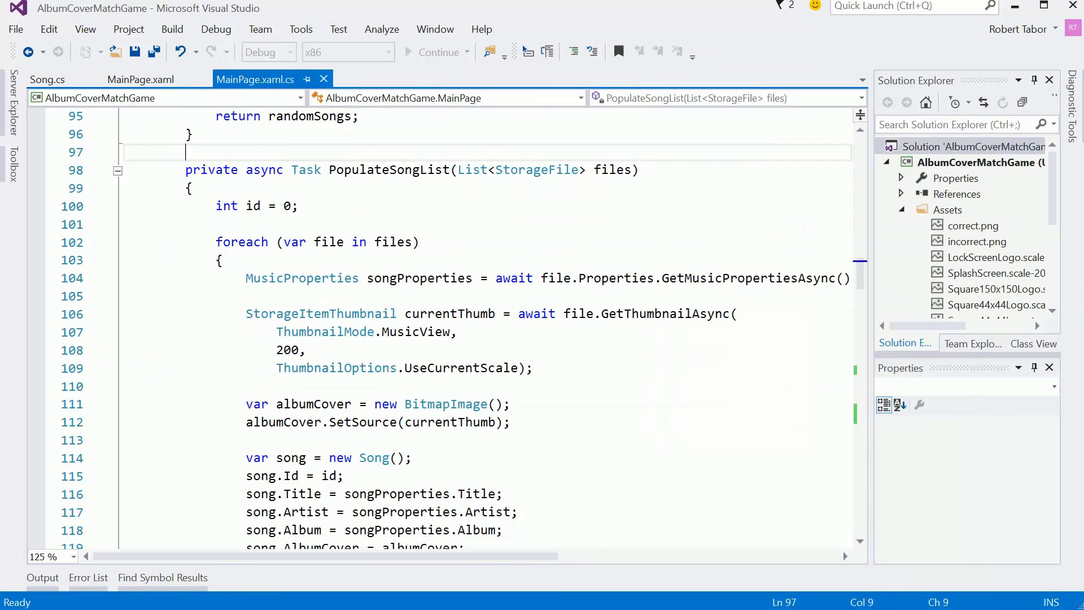